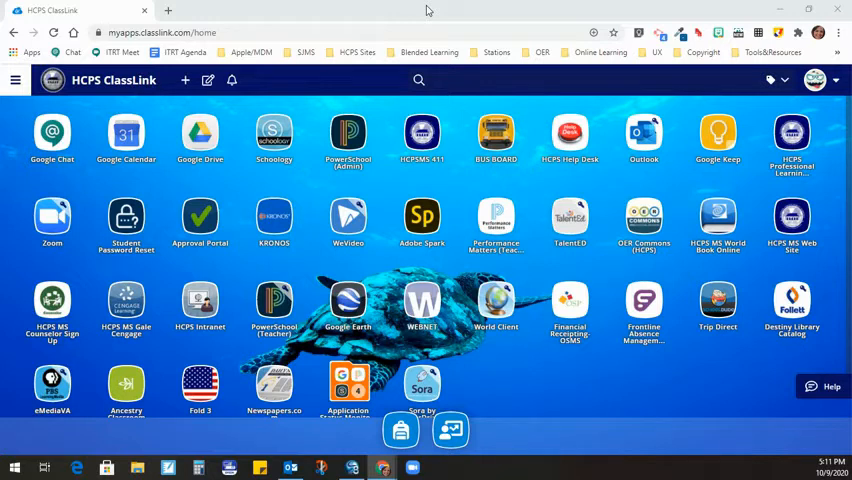
mouse_move(333, 13)
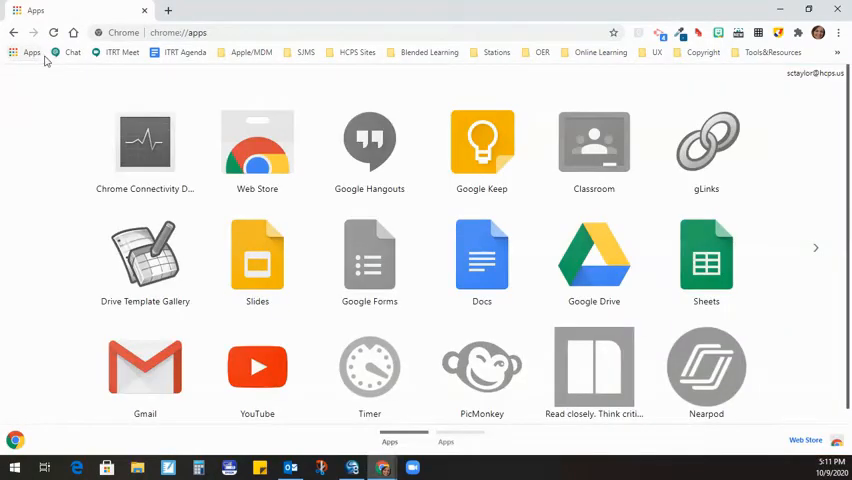
mouse_move(25, 57)
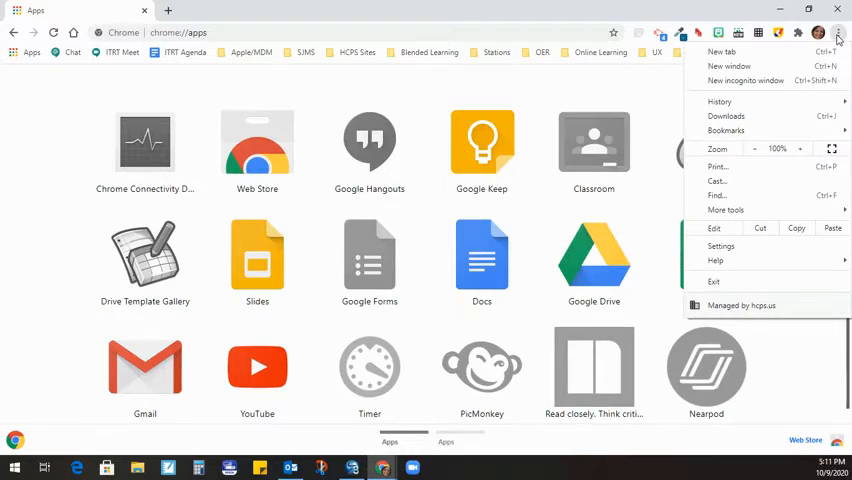
Step: Close the Chrome menu, leaving the Chrome Apps page showing
left_click(726, 130)
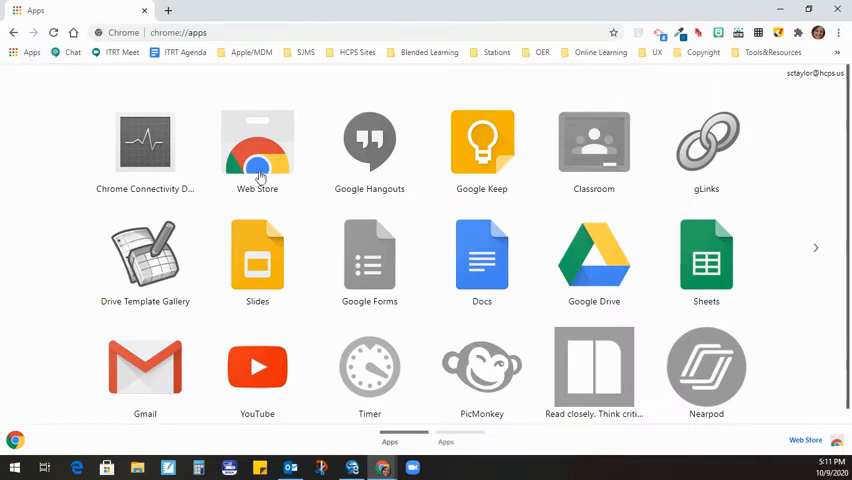
Step: Launch the Web Store and scroll the Hanover County collection to the Special Characters card
left_click(257, 145)
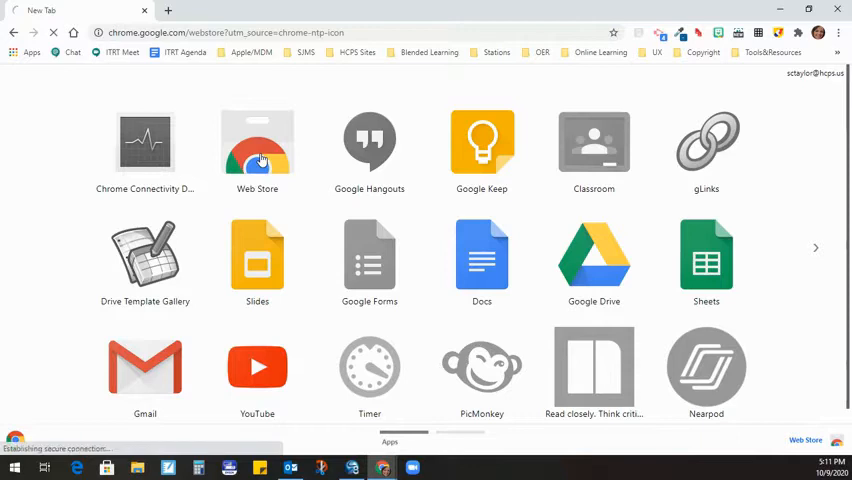
left_click(257, 143)
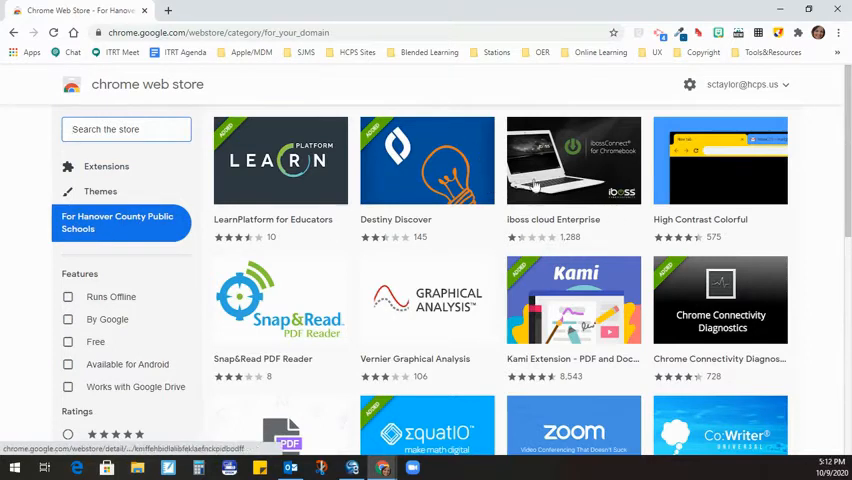
mouse_move(533, 199)
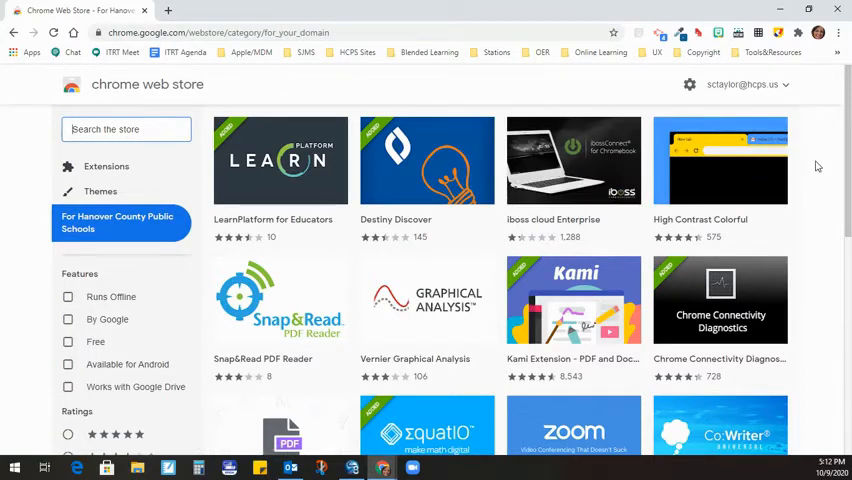
scroll("down", 3)
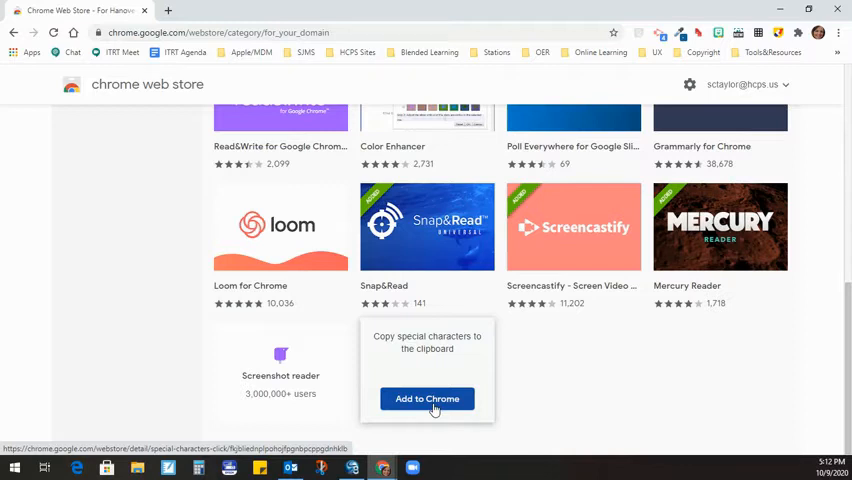
Step: Add 'Special Characters - Click and Paste' to Chrome and confirm the installation
left_click(427, 399)
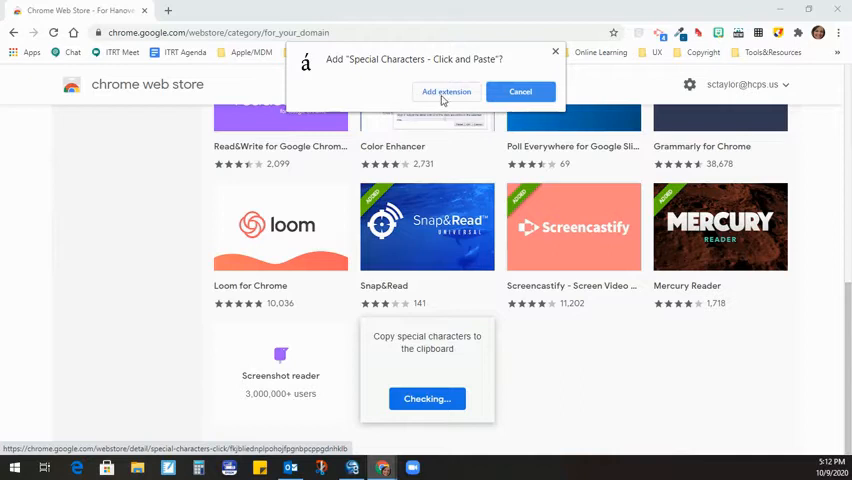
left_click(446, 91)
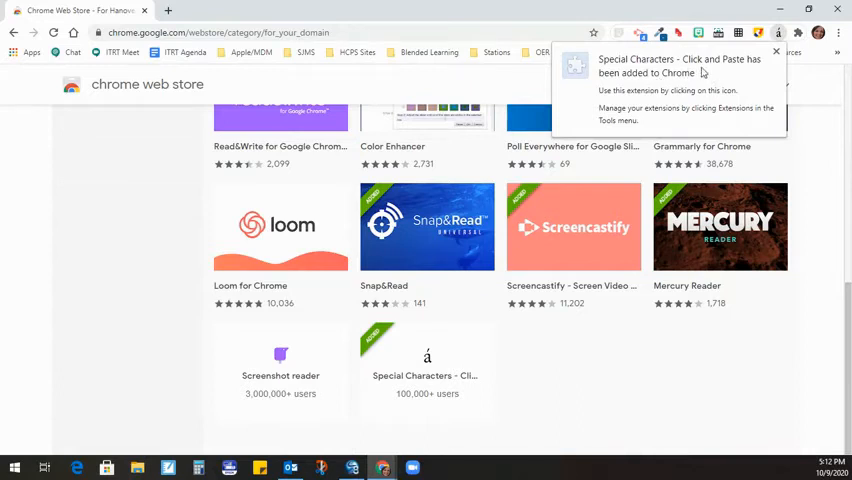
mouse_move(771, 108)
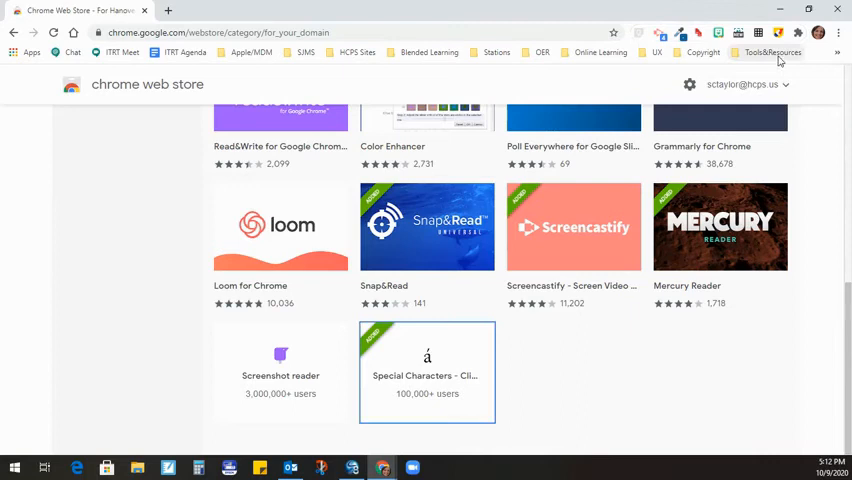
mouse_move(793, 96)
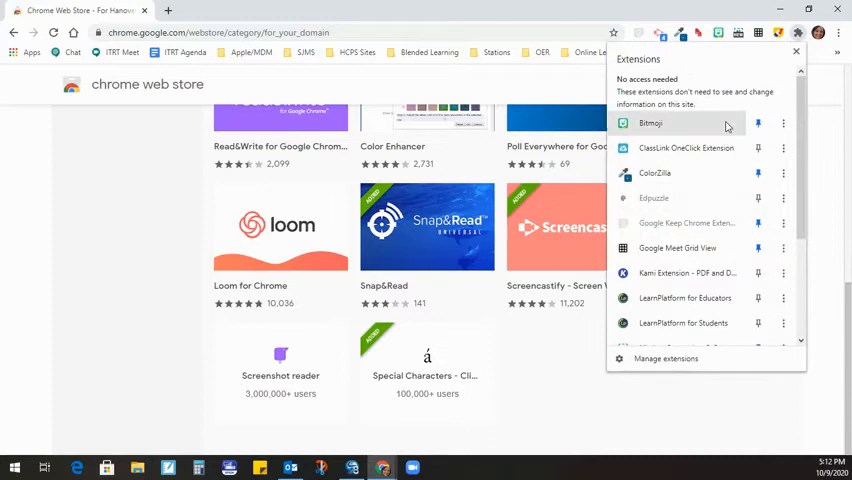
mouse_move(740, 157)
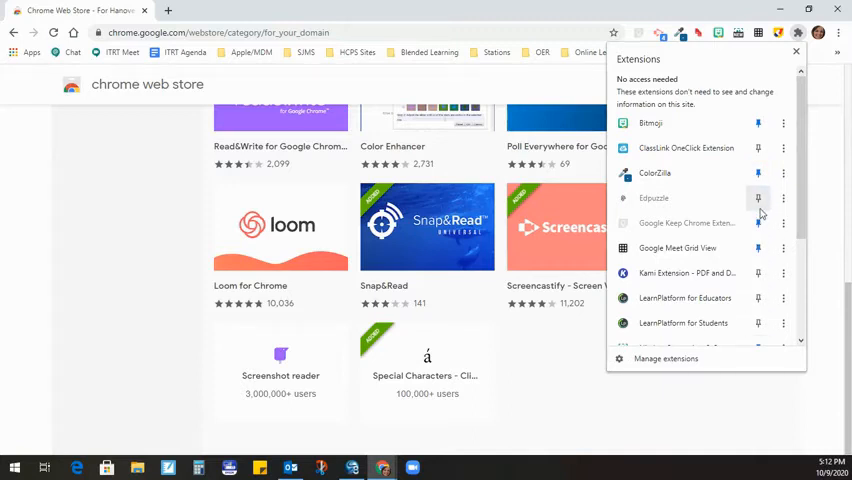
Step: Scroll the extensions list down to Special Characters - Click and Paste
scroll("down", 3)
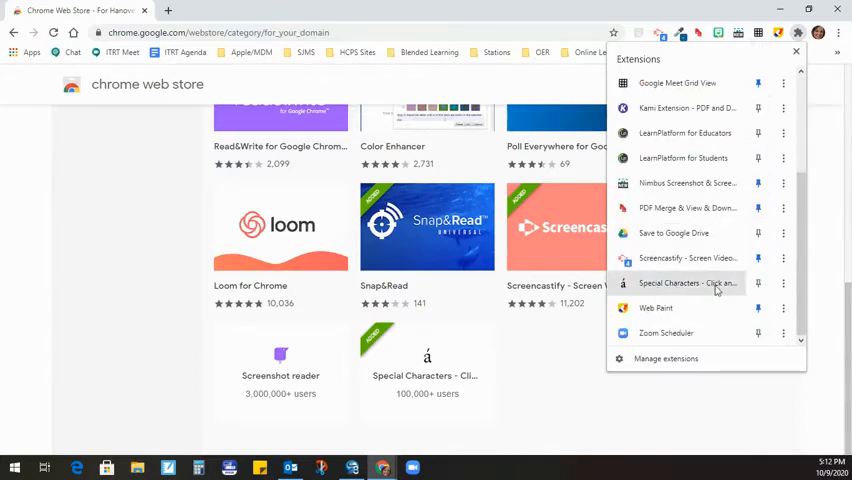
mouse_move(680, 290)
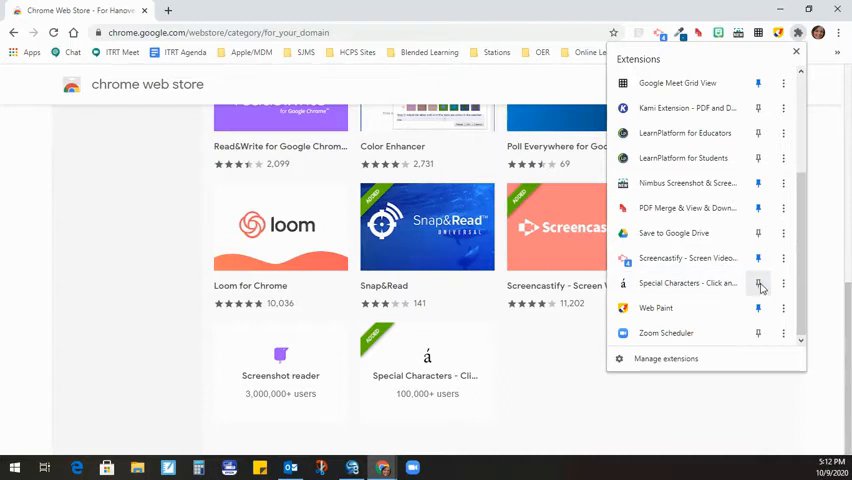
mouse_move(771, 33)
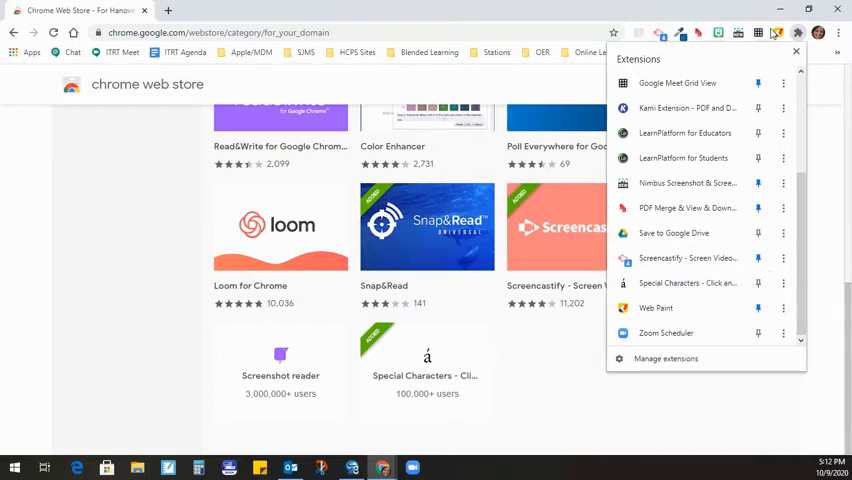
mouse_move(758, 283)
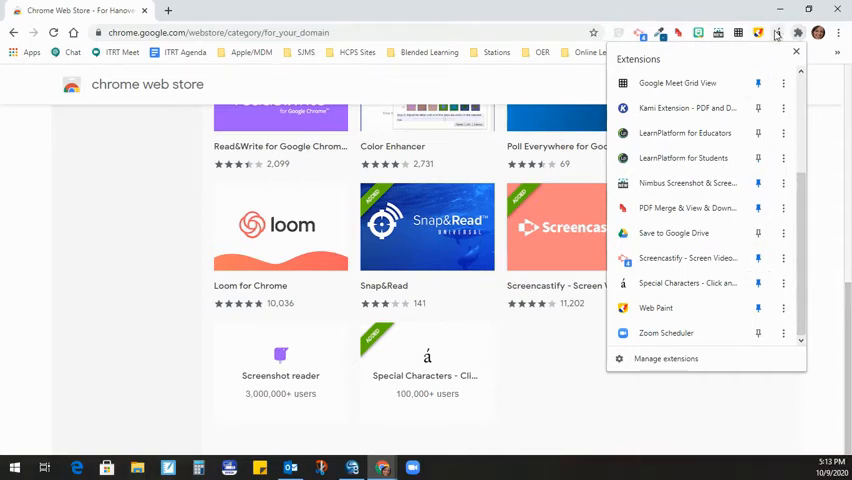
mouse_move(779, 35)
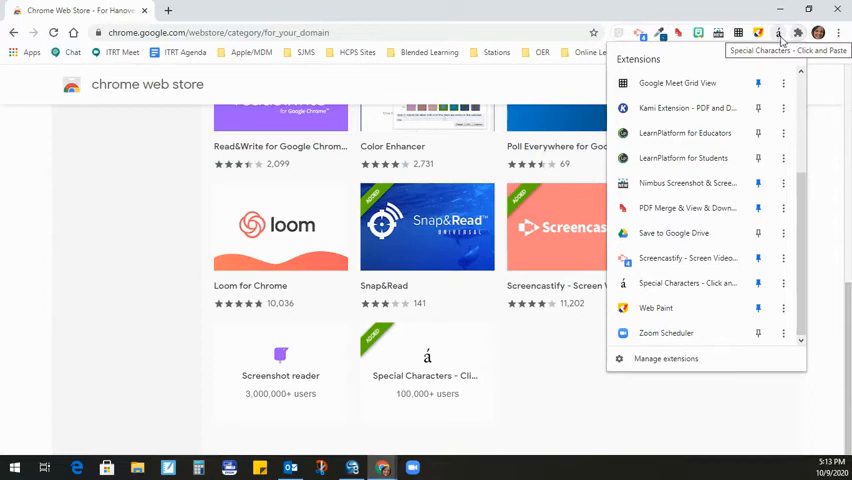
mouse_move(707, 16)
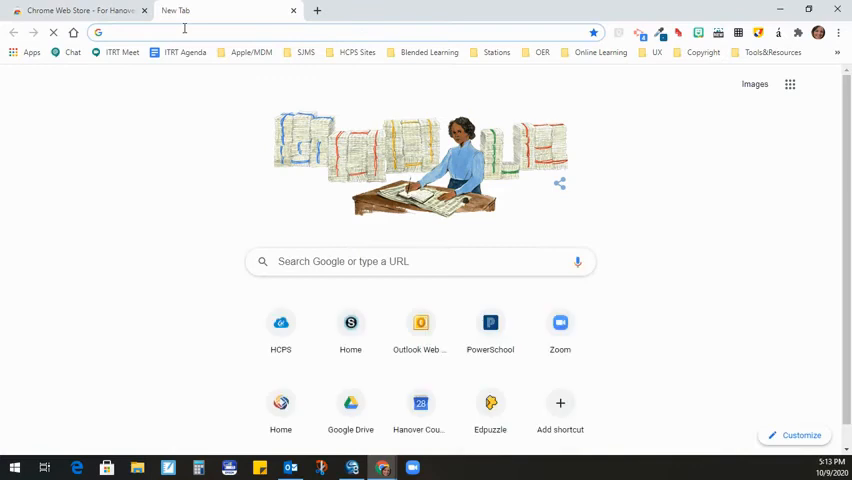
Step: Go from the Apps page into Google Drive and start a new Google Doc
left_click(31, 52)
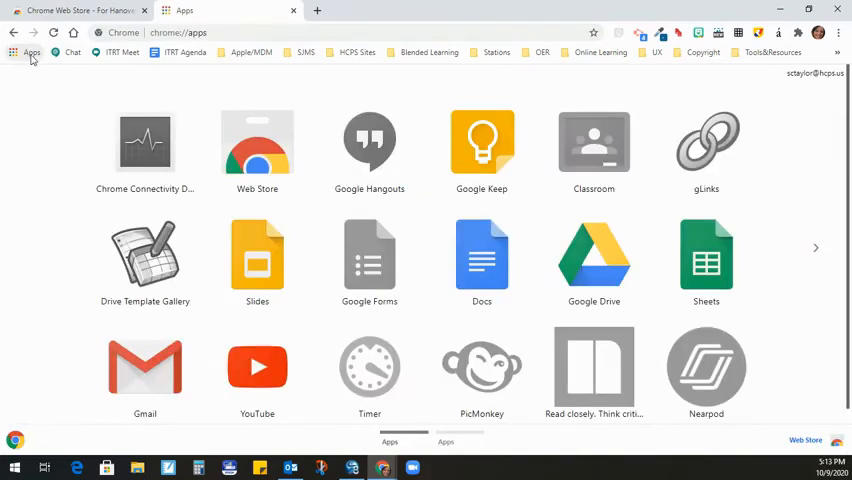
left_click(593, 253)
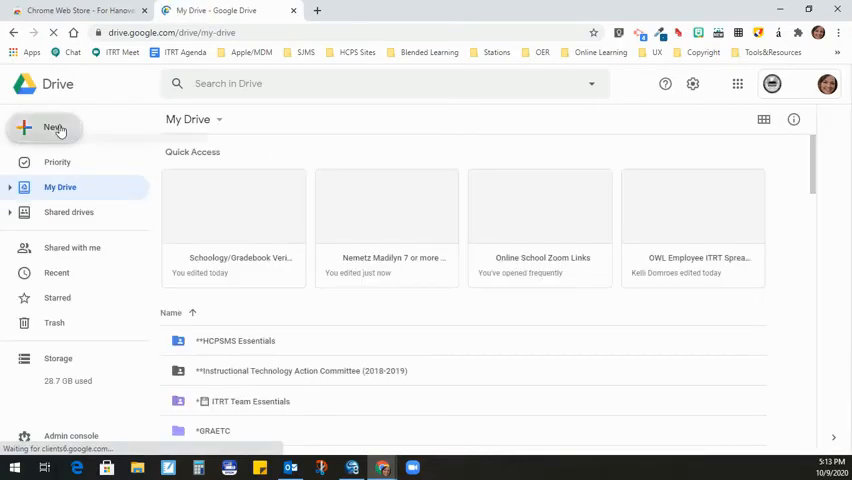
left_click(42, 128)
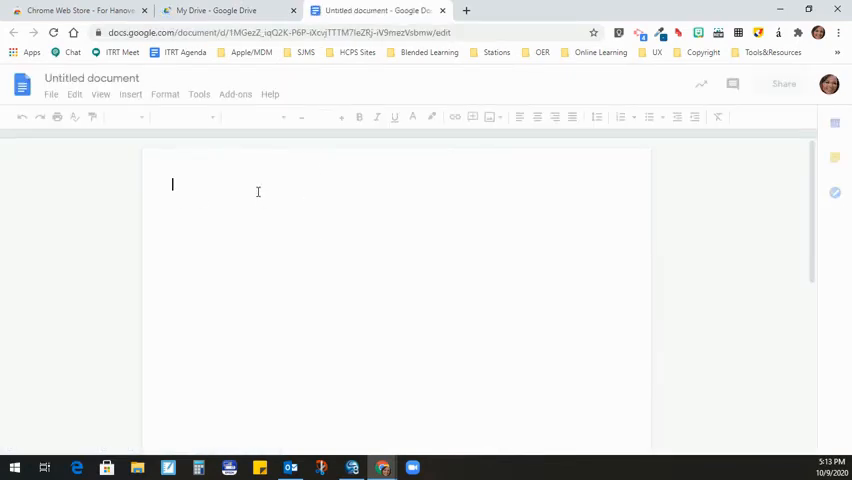
mouse_move(240, 200)
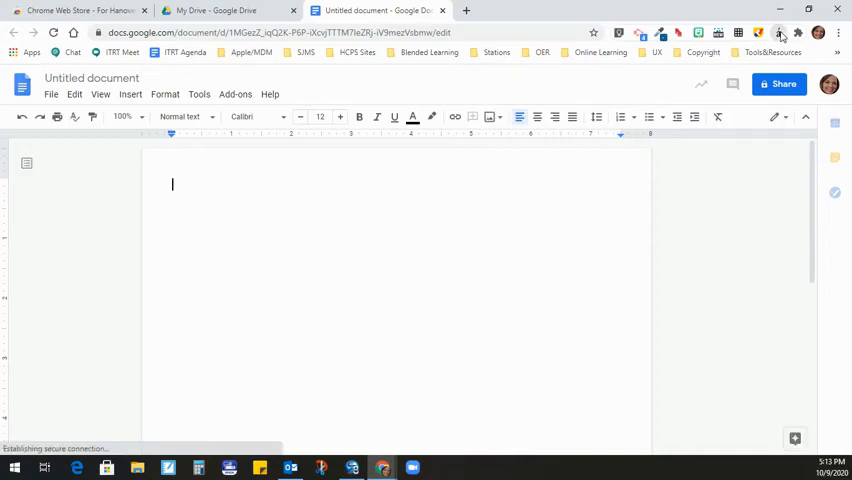
Step: Copy a character from the pinned Special Characters extension and right-click the document body to paste
left_click(779, 33)
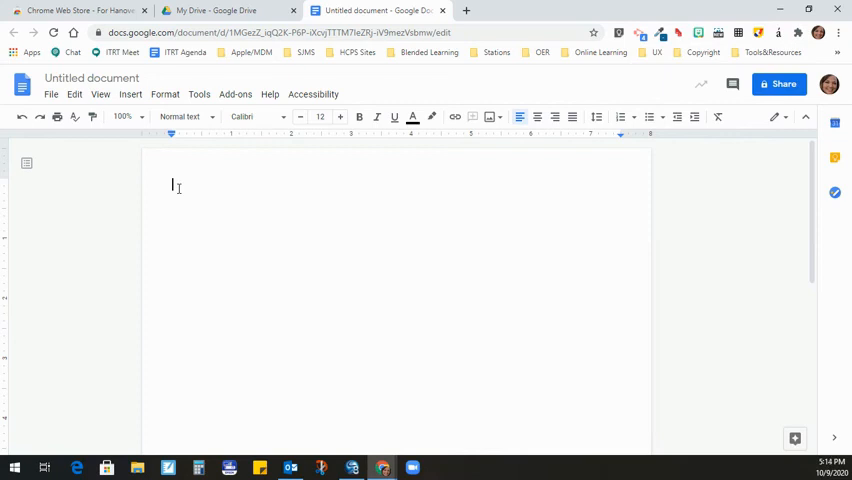
right_click(177, 188)
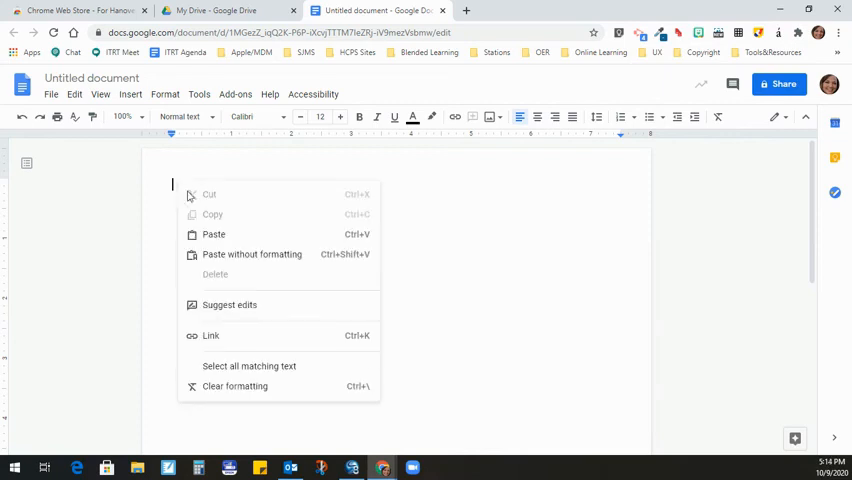